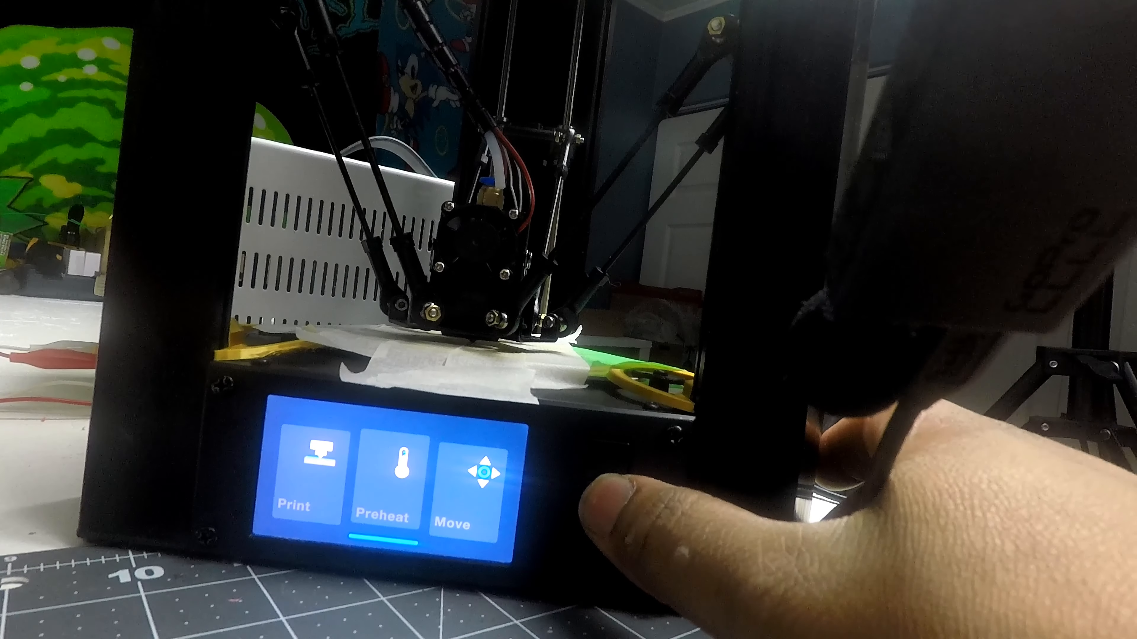
Step: Start preheating with nozzle target 190 and bed target 60 from the Preheat screen
{"action": "left_click", "coordinate": [385, 478]}
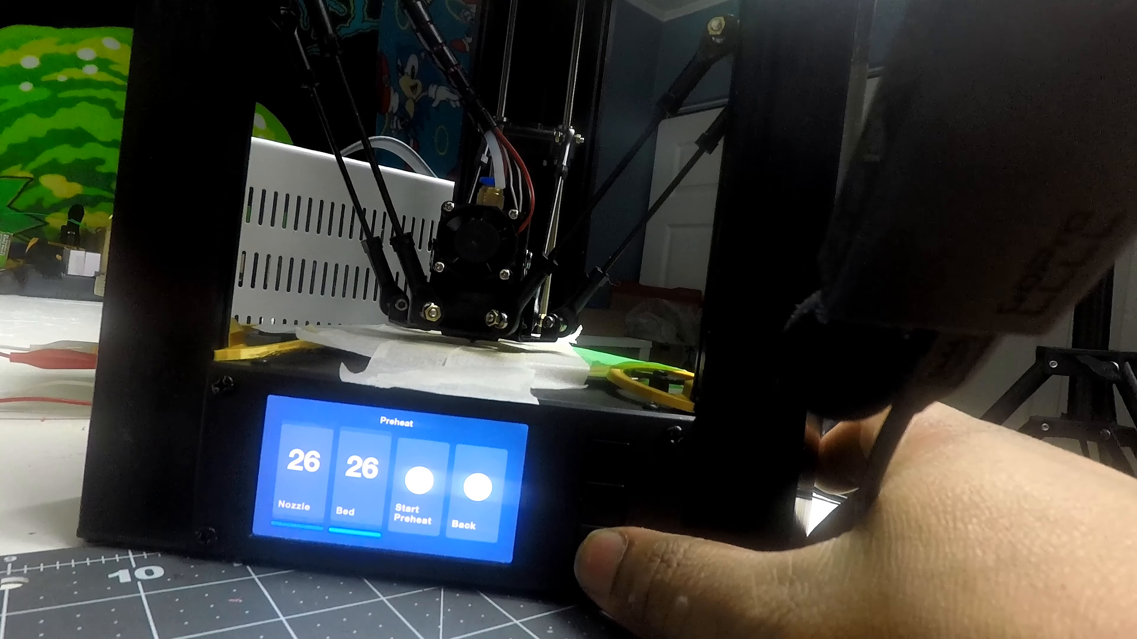
{"action": "left_click", "coordinate": [411, 493]}
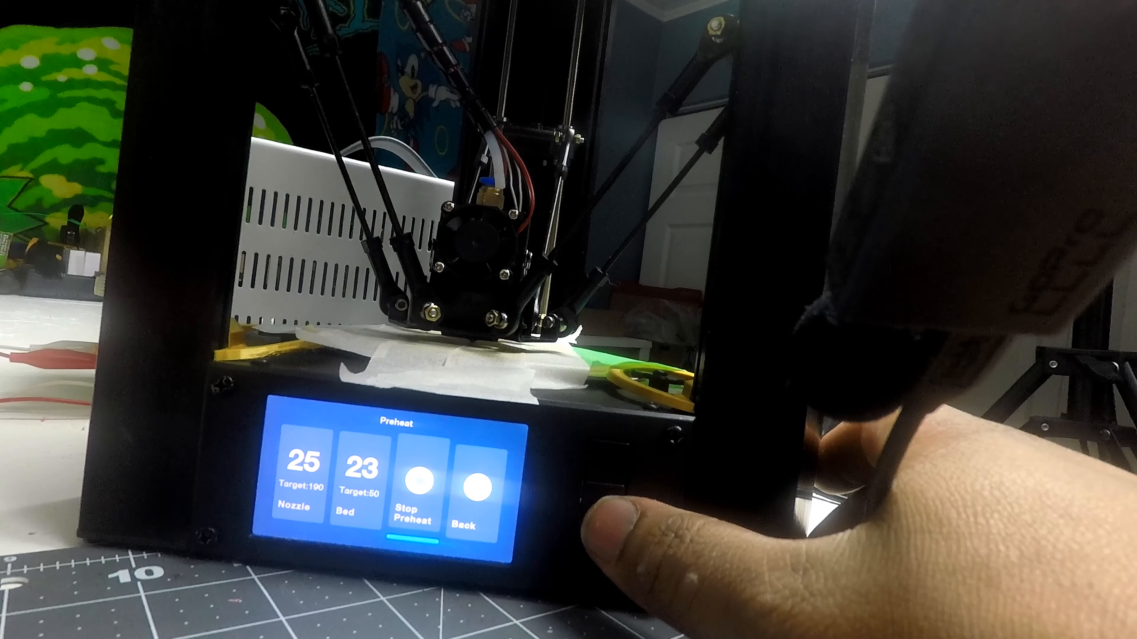